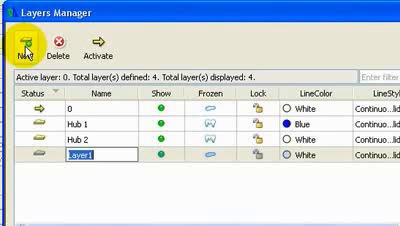
type("coupler")
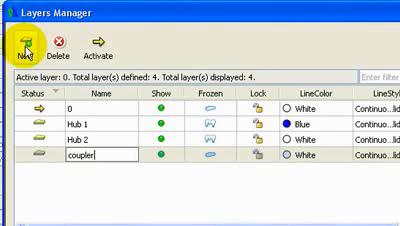